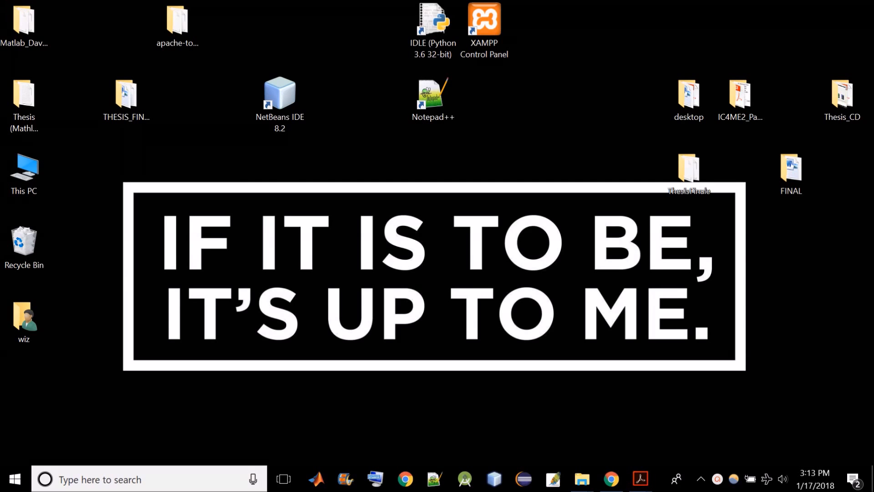
mouse_move(582, 478)
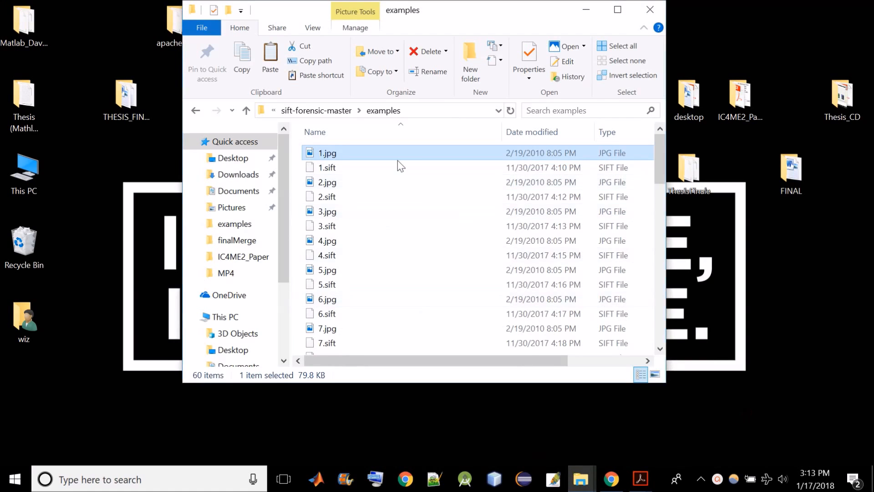
- Scroll down the sift-forensic-master examples folder to the numbered JPG images and SIFT files
scroll("down", 3)
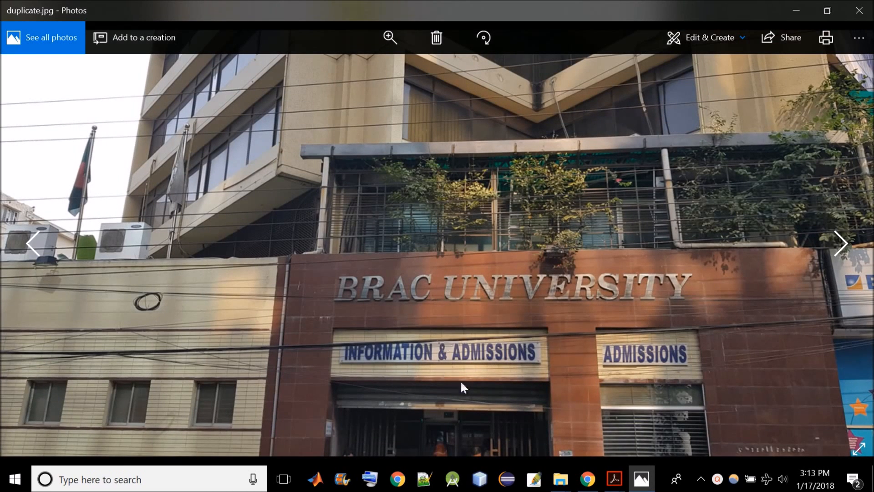
mouse_move(627, 334)
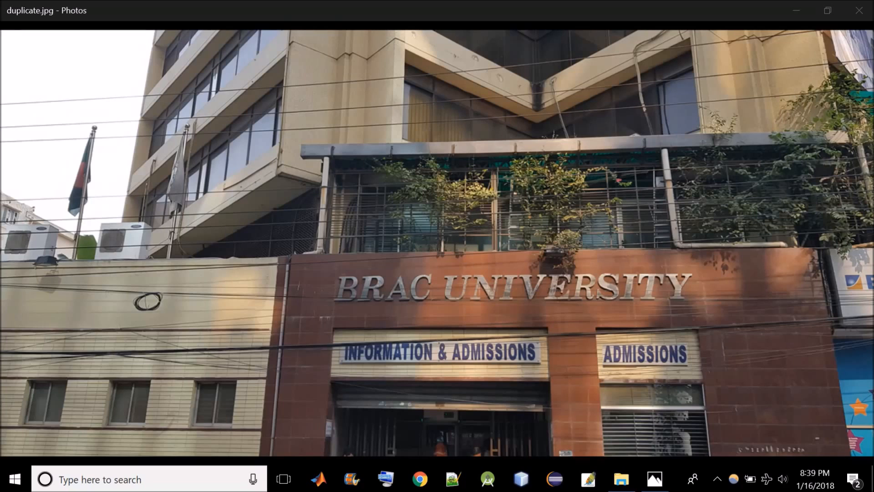
mouse_move(635, 344)
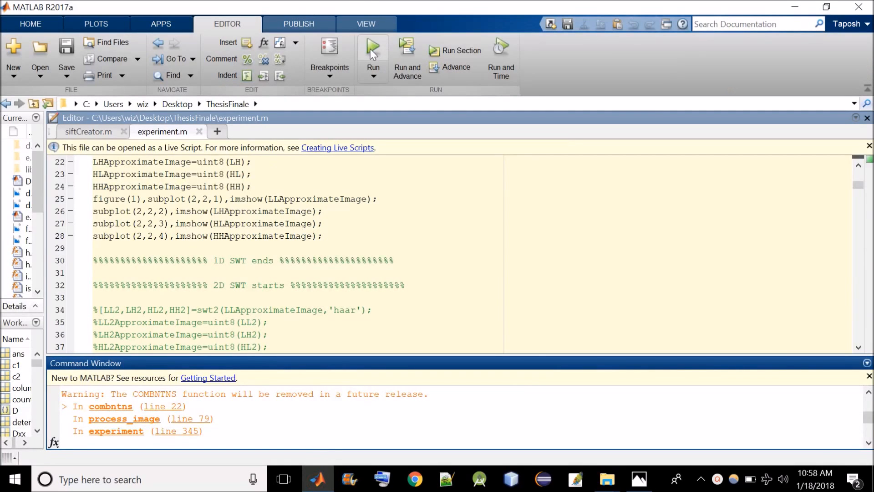
- Run experiment.m from the Editor so MATLAB starts analysing the building photo
left_click(371, 50)
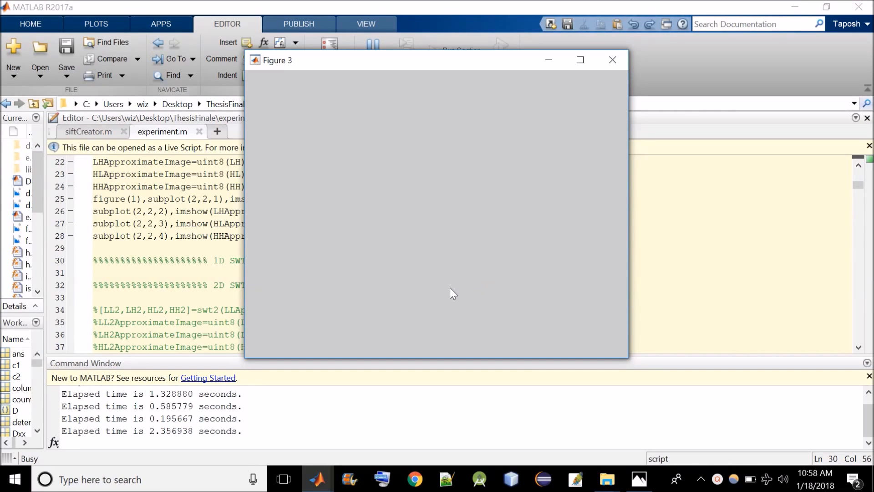
mouse_move(353, 419)
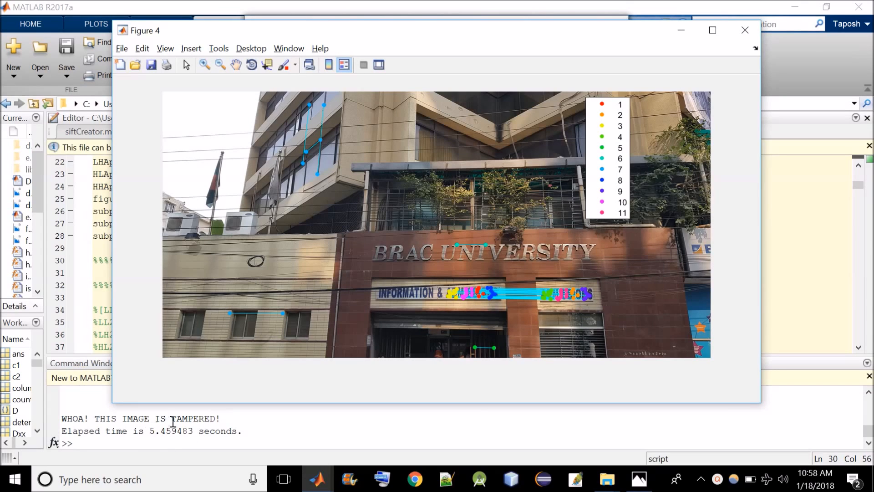
mouse_move(357, 142)
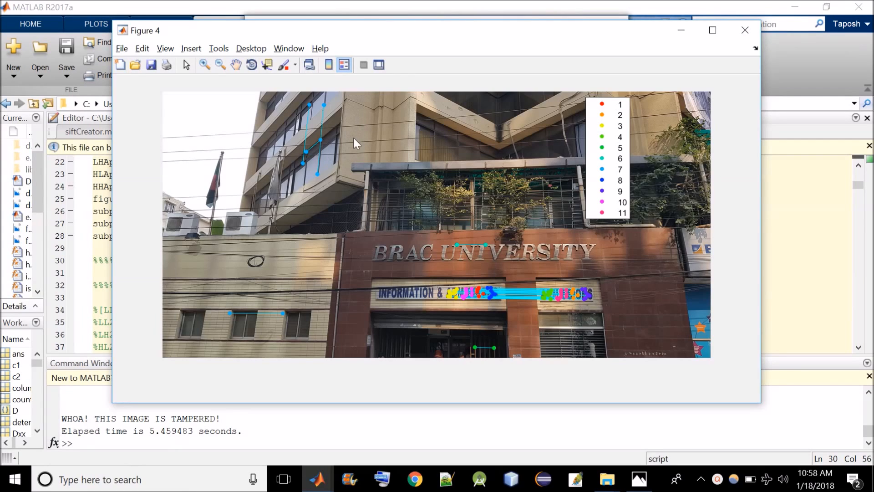
mouse_move(392, 157)
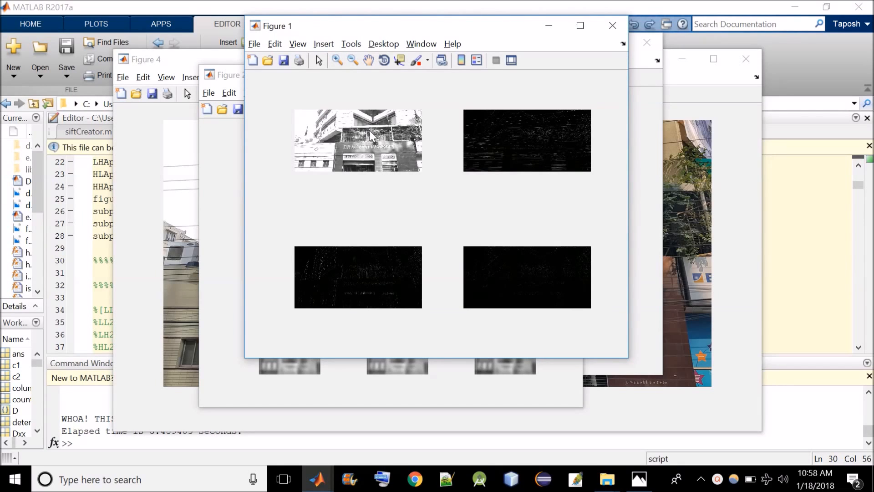
mouse_move(384, 150)
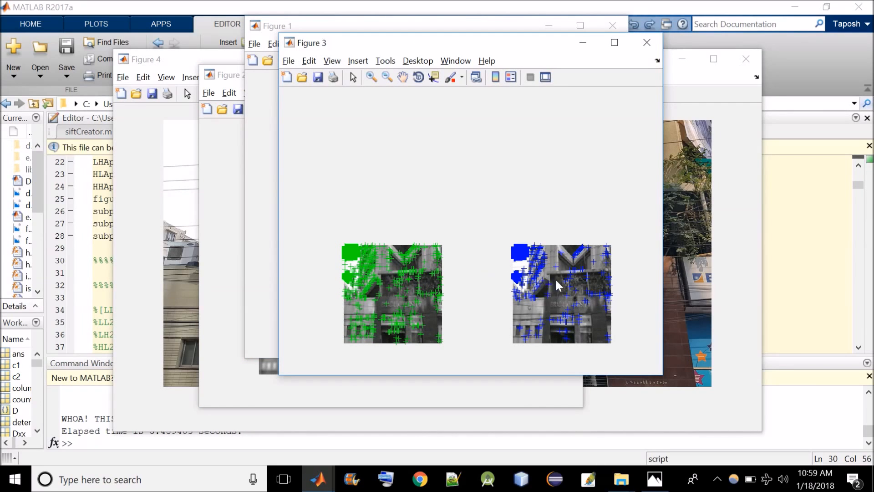
mouse_move(538, 297)
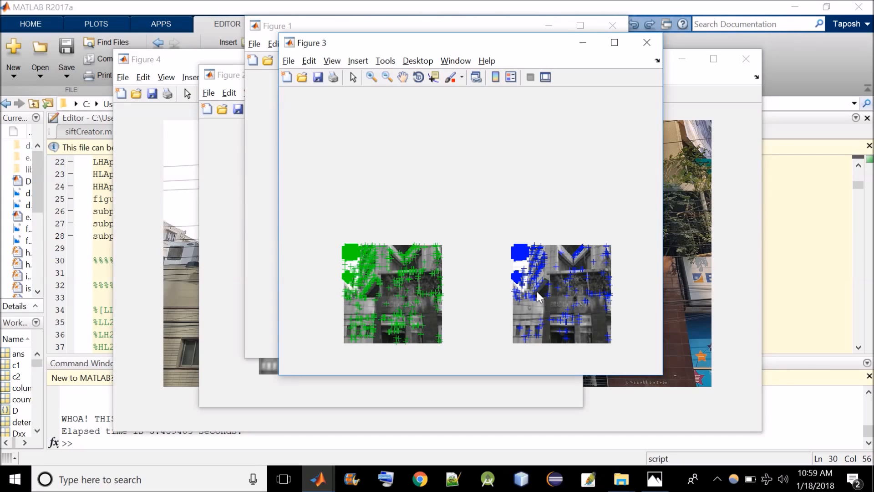
mouse_move(465, 312)
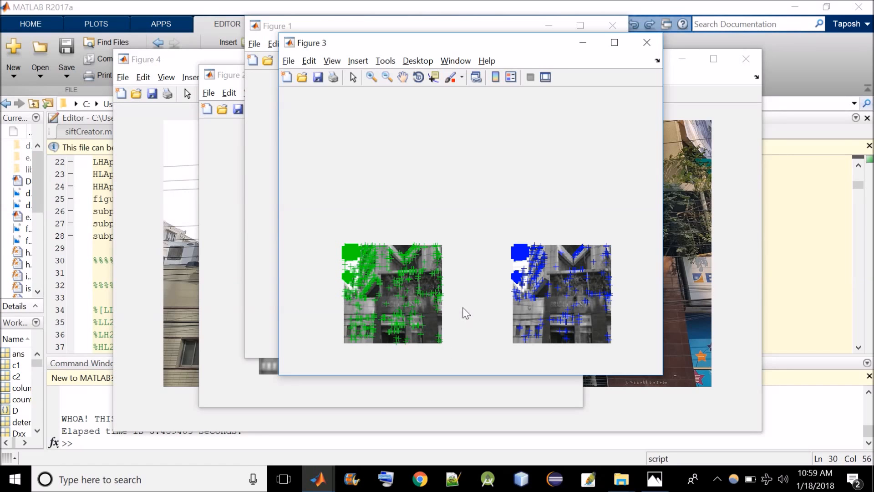
- Bring the figure of detected keypoints on the two grayscale photo copies to the front
left_click(145, 59)
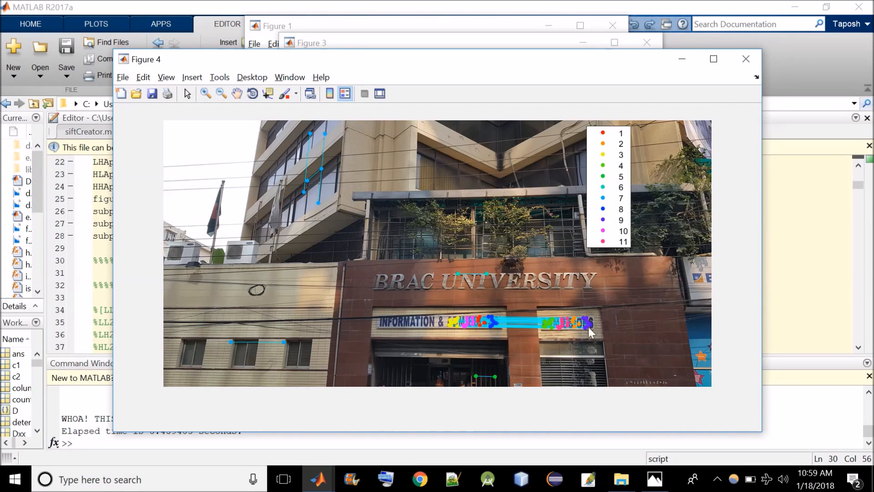
mouse_move(593, 323)
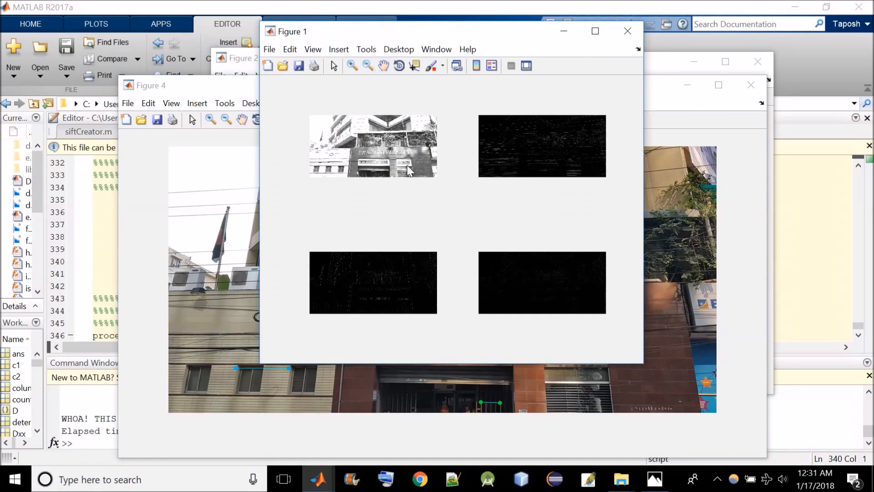
mouse_move(407, 226)
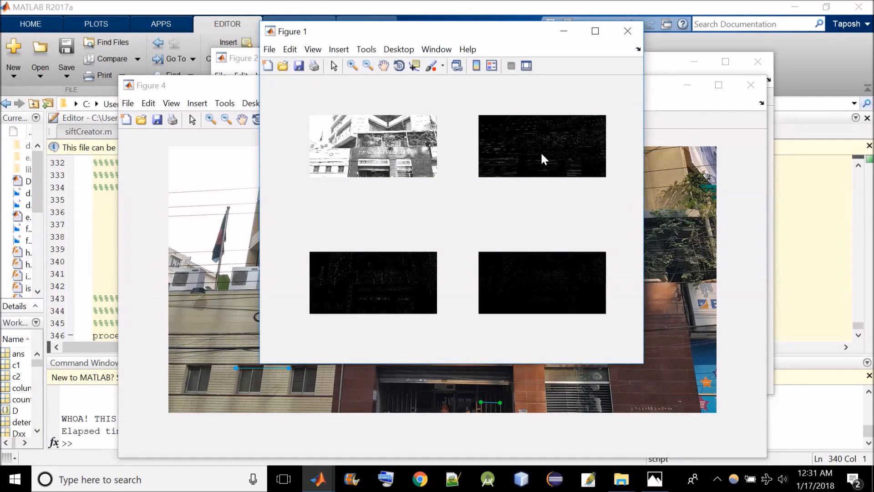
mouse_move(560, 152)
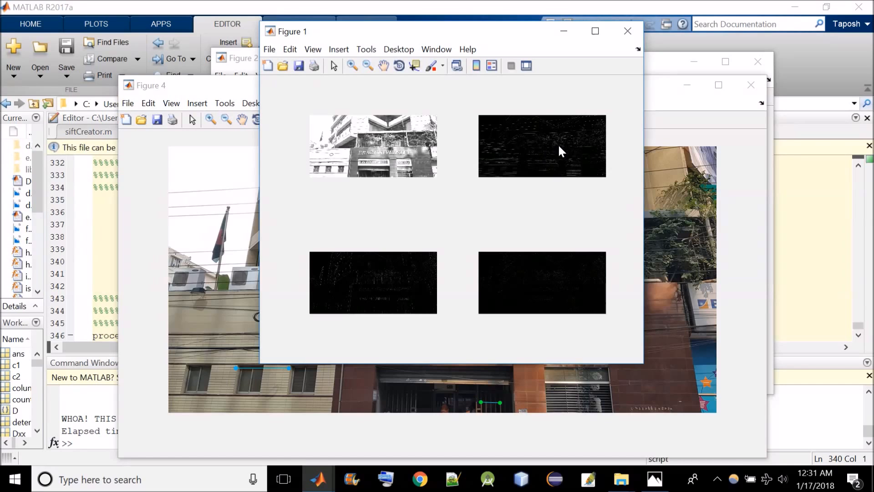
mouse_move(560, 288)
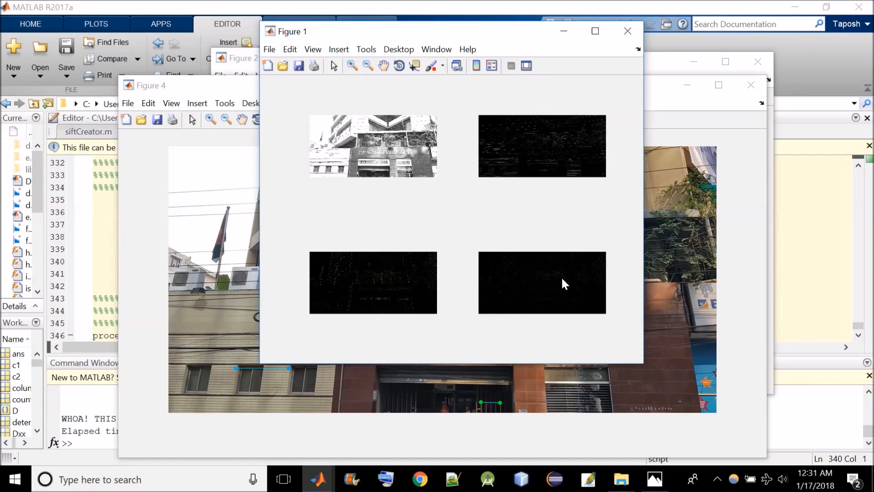
mouse_move(399, 145)
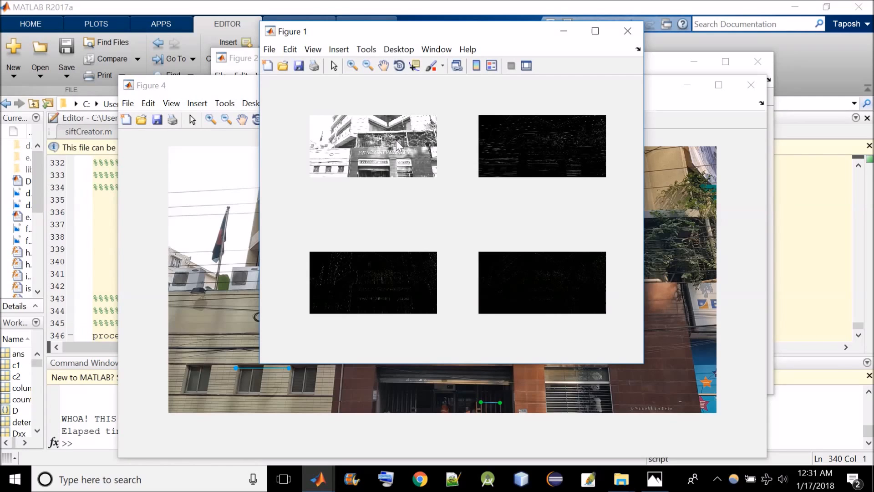
mouse_move(419, 146)
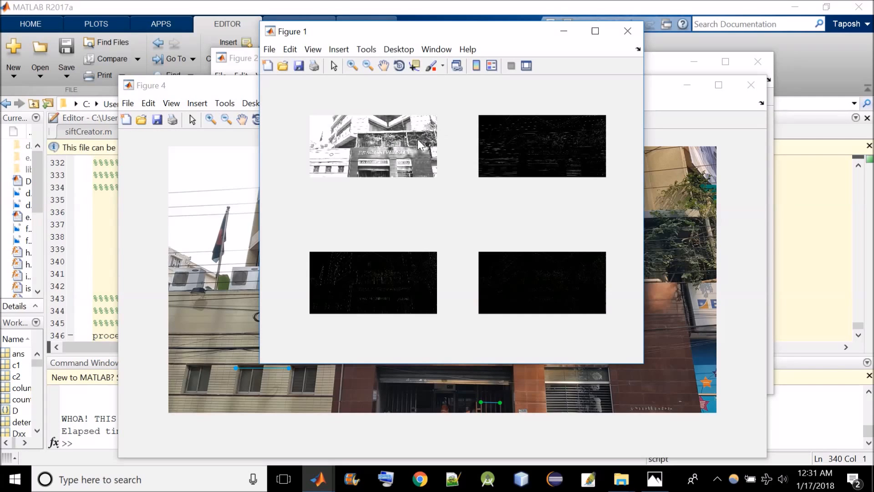
mouse_move(431, 162)
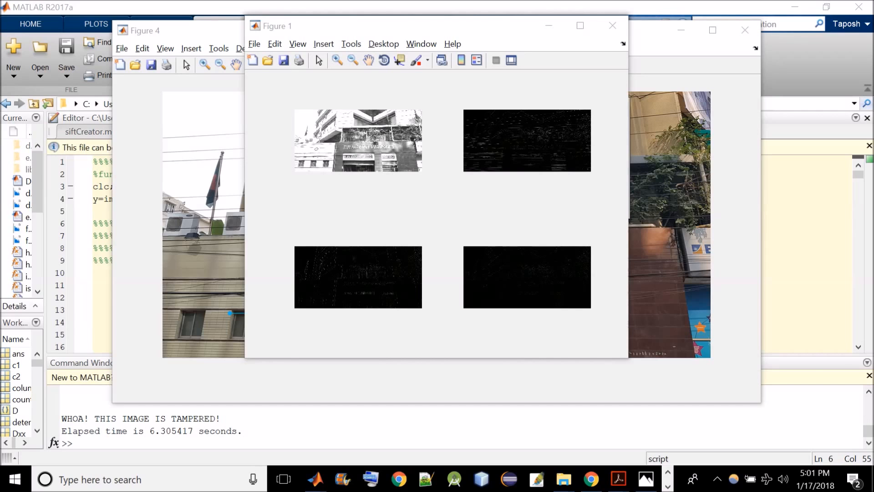
mouse_move(531, 379)
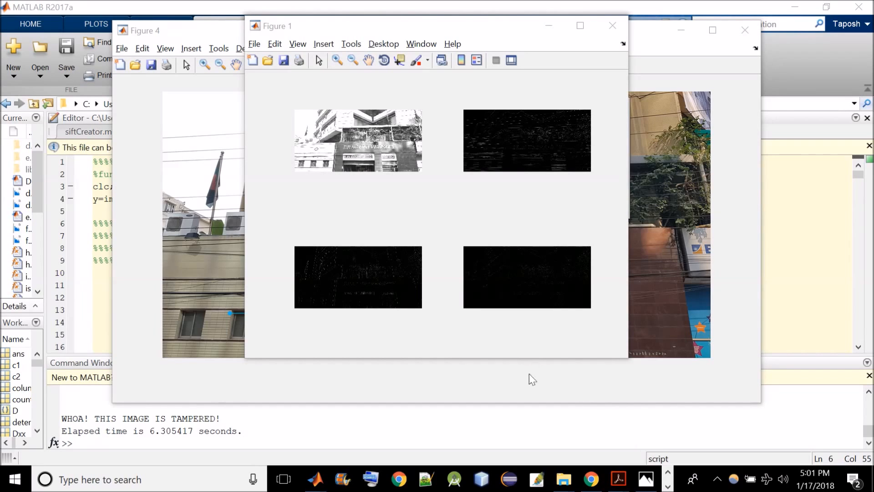
mouse_move(561, 479)
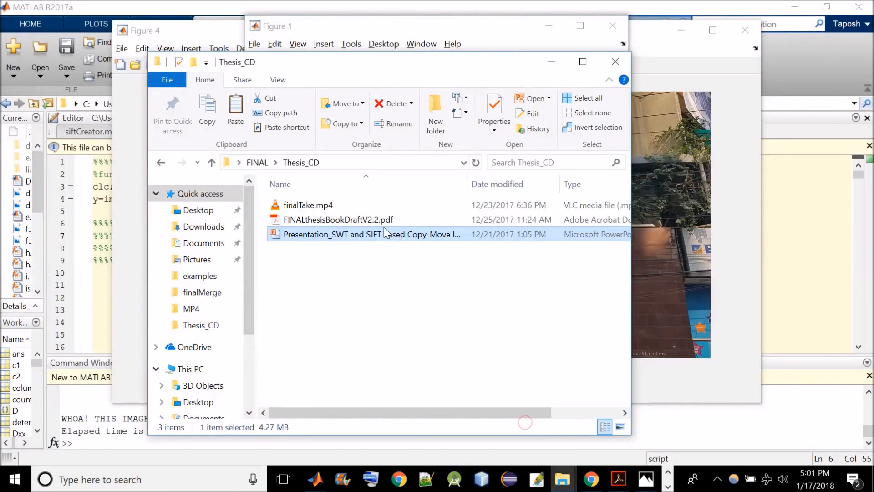
- Open the Presentation_SWT and SIFT .pptx thesis file from the Thesis_CD folder
double_click(371, 234)
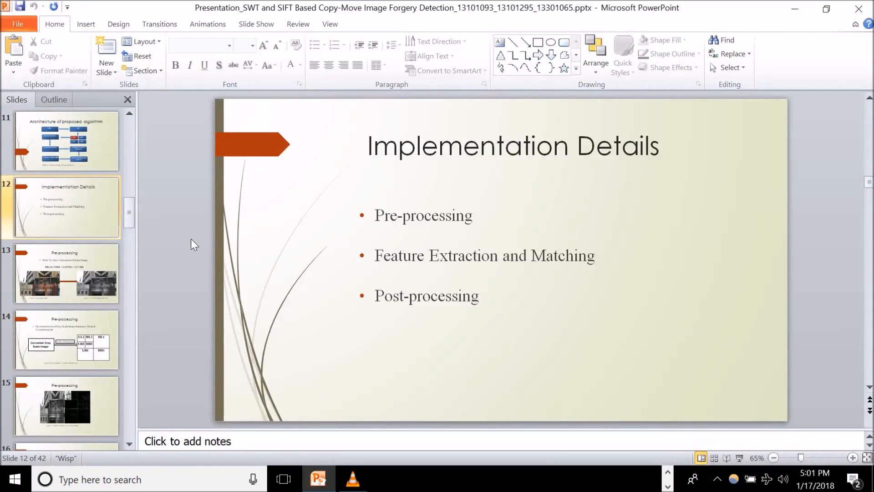
- Page through the slides from slide 12 to slide 17, Scale space extrema
left_click(65, 339)
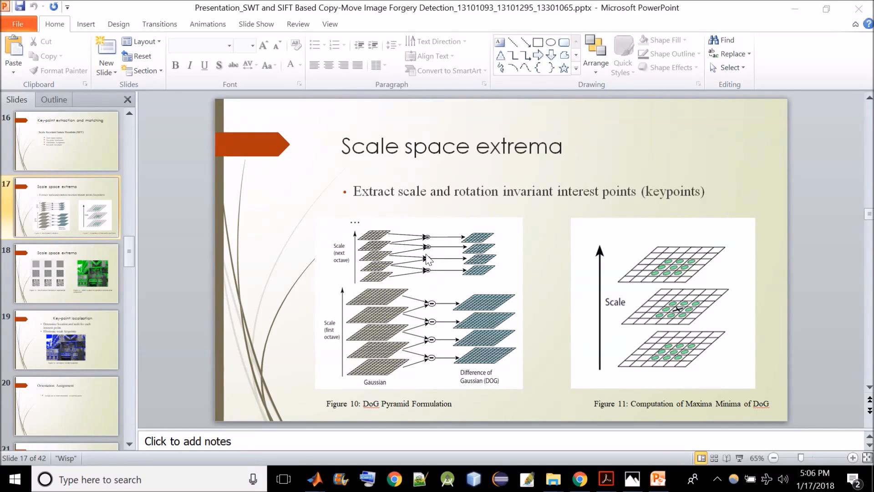
mouse_move(490, 233)
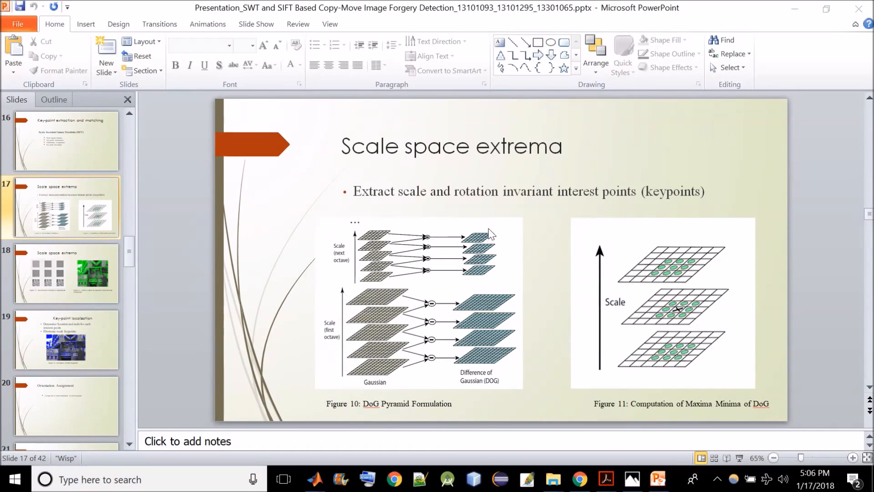
mouse_move(551, 309)
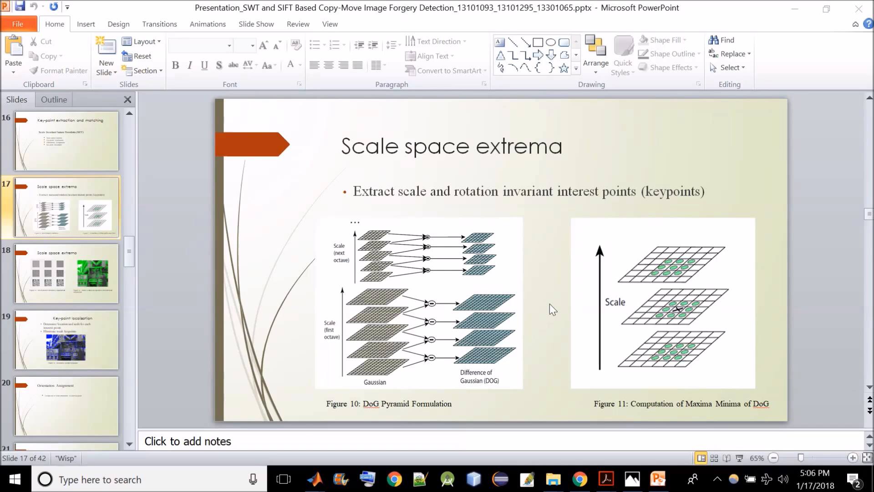
mouse_move(524, 431)
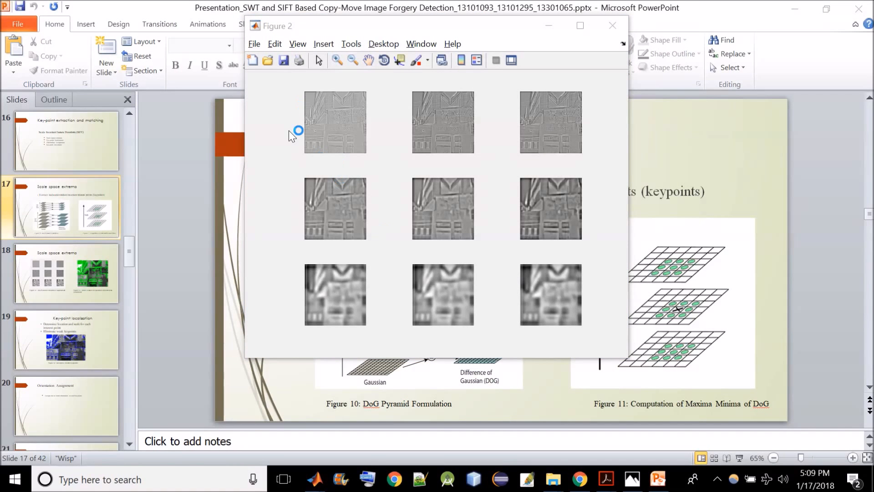
mouse_move(385, 142)
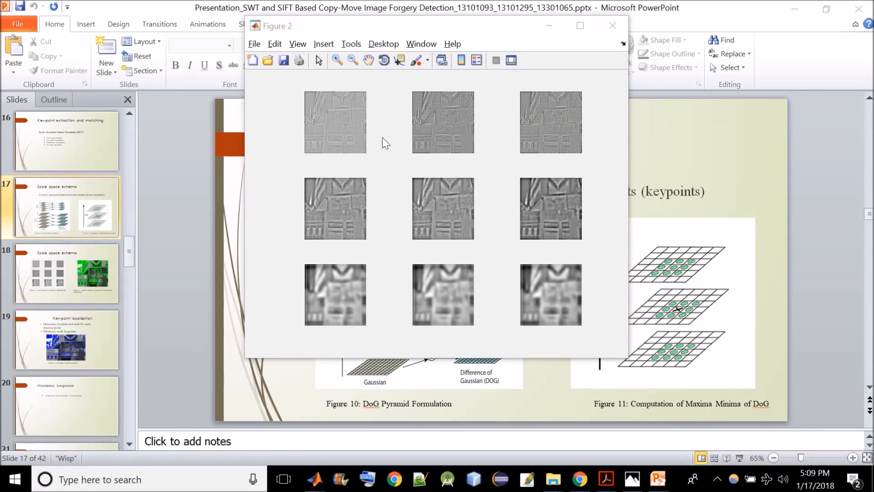
mouse_move(550, 169)
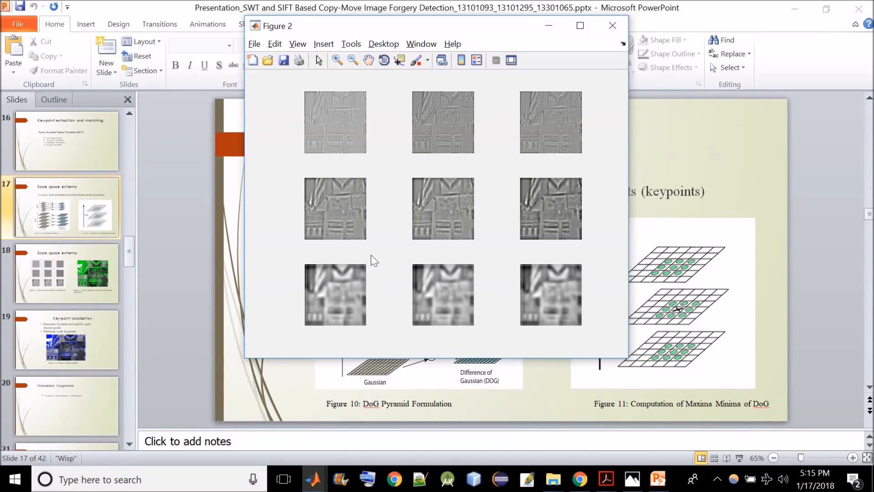
mouse_move(461, 226)
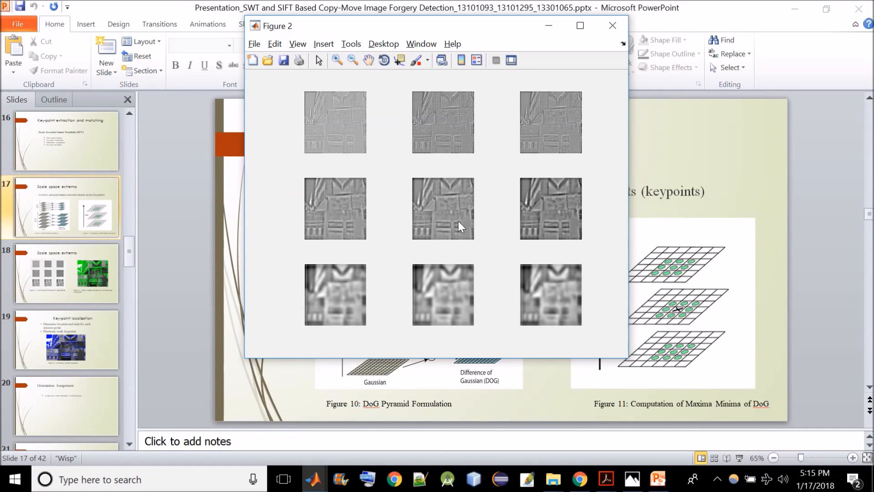
mouse_move(722, 178)
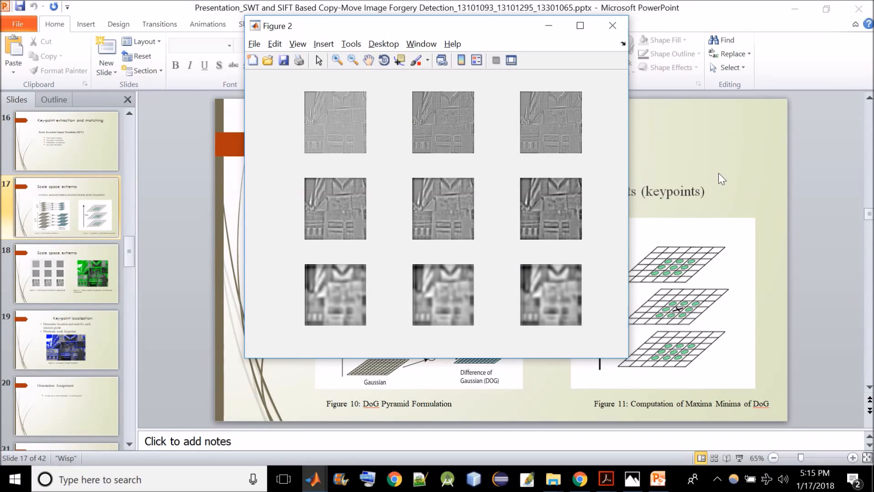
- Bring the PowerPoint window with slide 17 back in front of the MATLAB figure
left_click(613, 26)
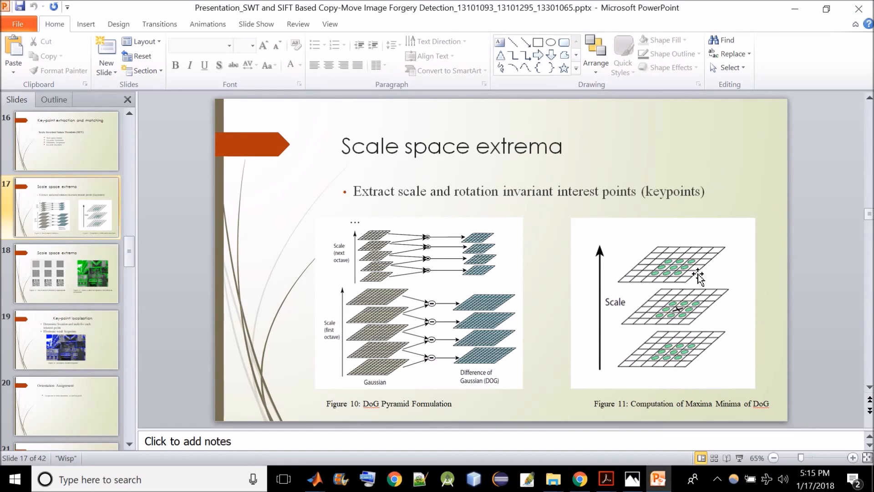
mouse_move(678, 315)
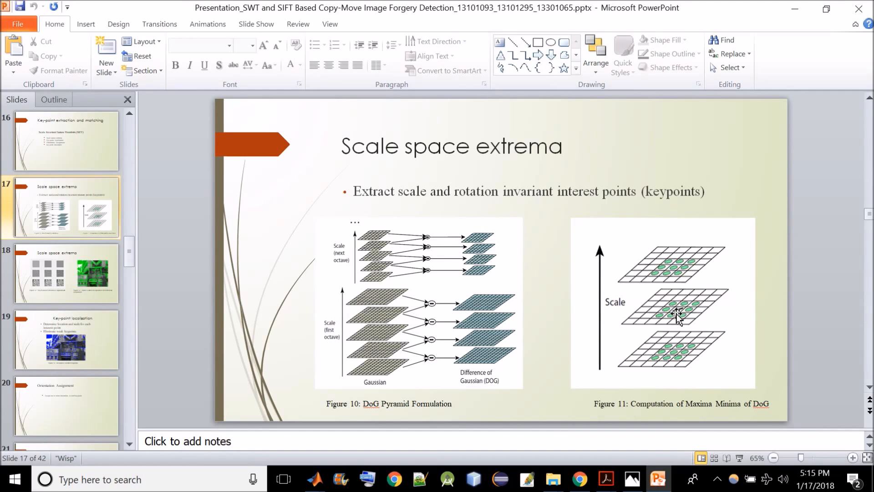
mouse_move(675, 270)
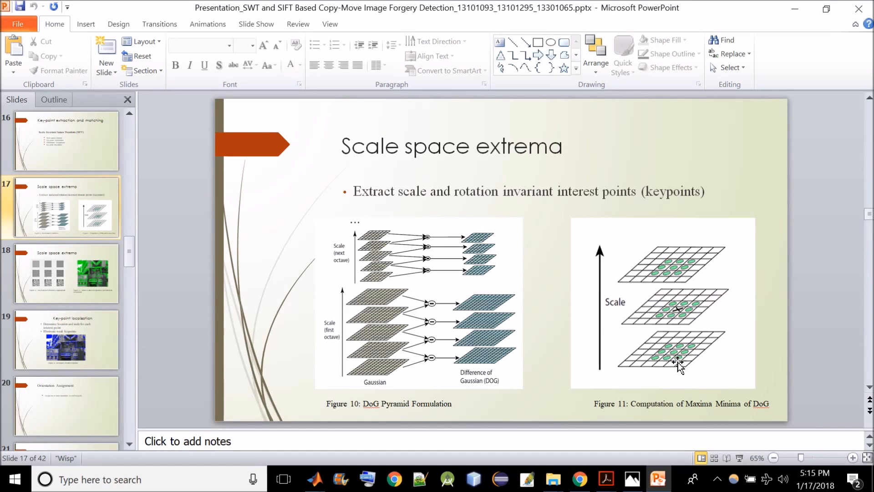
mouse_move(684, 358)
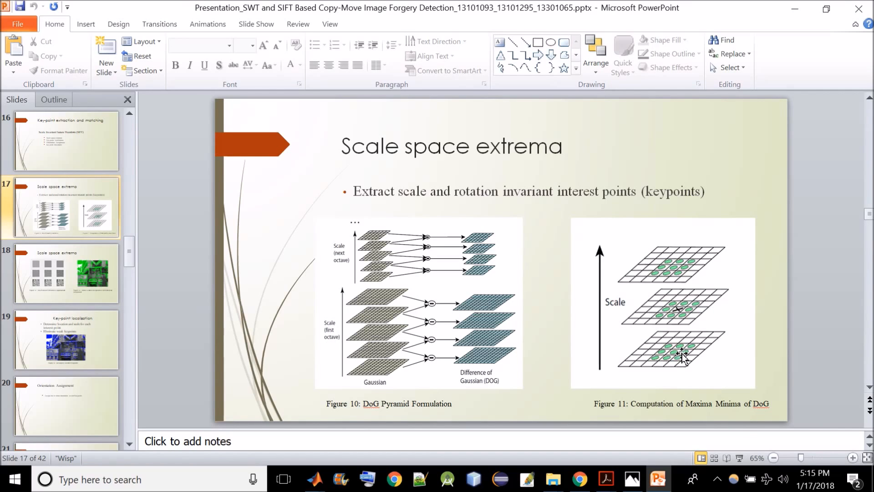
mouse_move(694, 314)
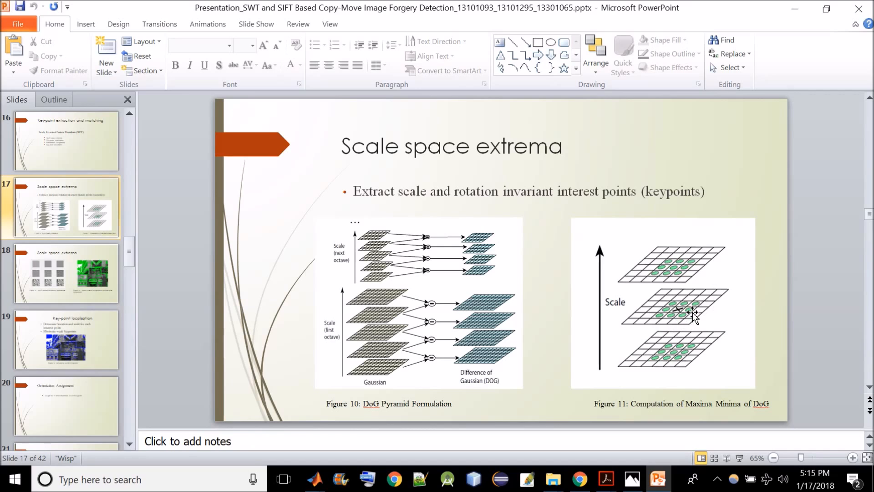
mouse_move(697, 293)
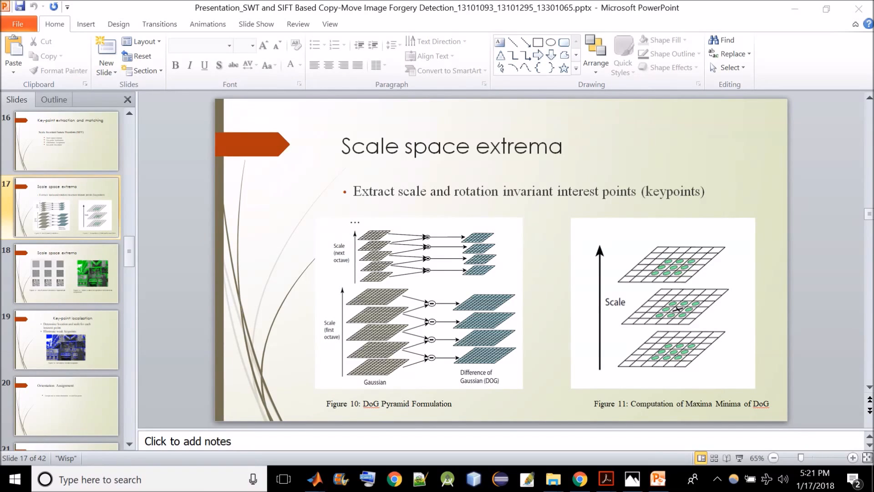
mouse_move(694, 310)
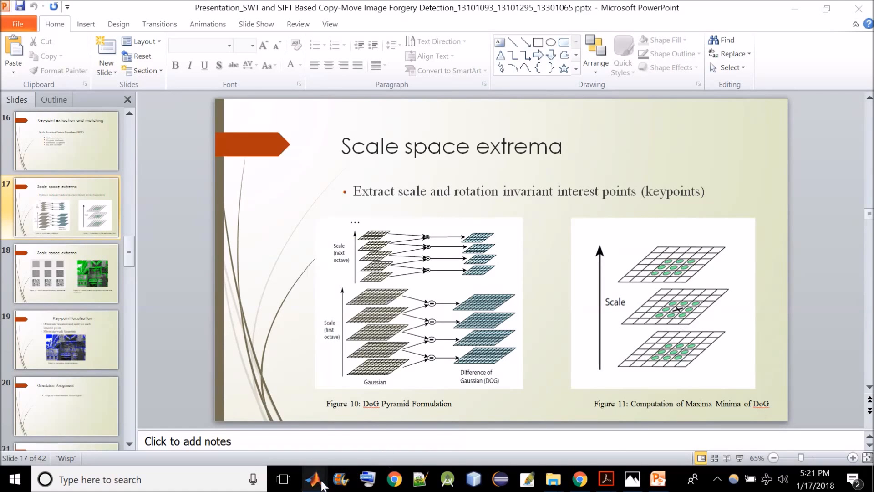
- Show MATLAB's keypoint figure, then open duplicate.sift from examples in Notepad++
left_click(312, 484)
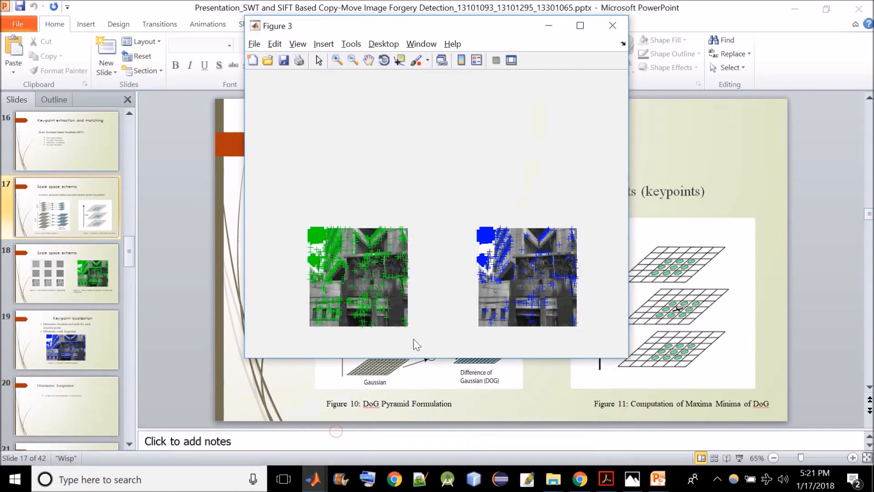
mouse_move(347, 270)
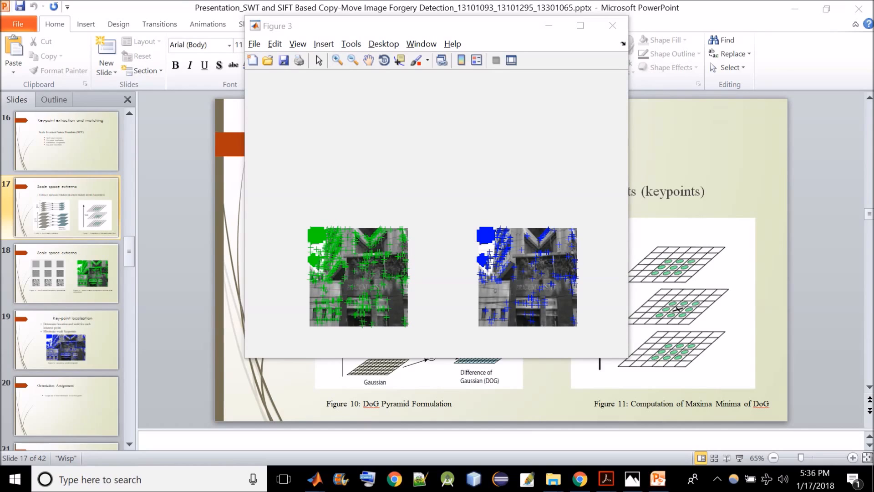
mouse_move(504, 285)
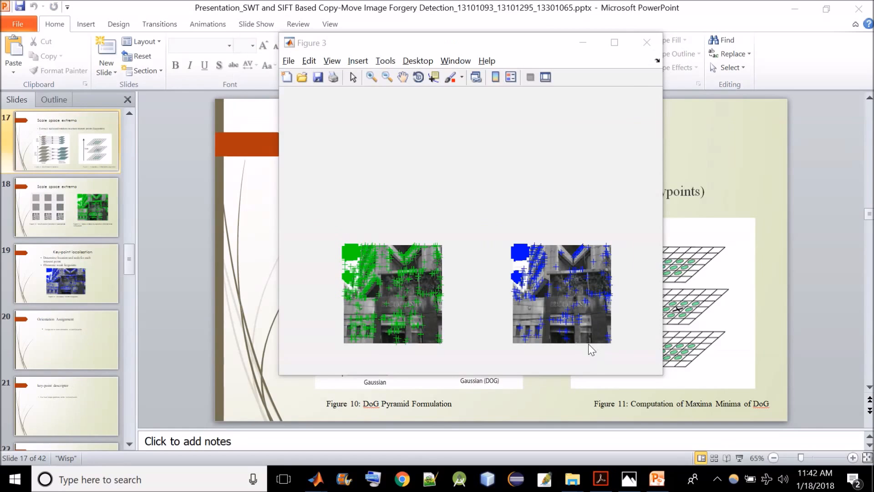
mouse_move(552, 271)
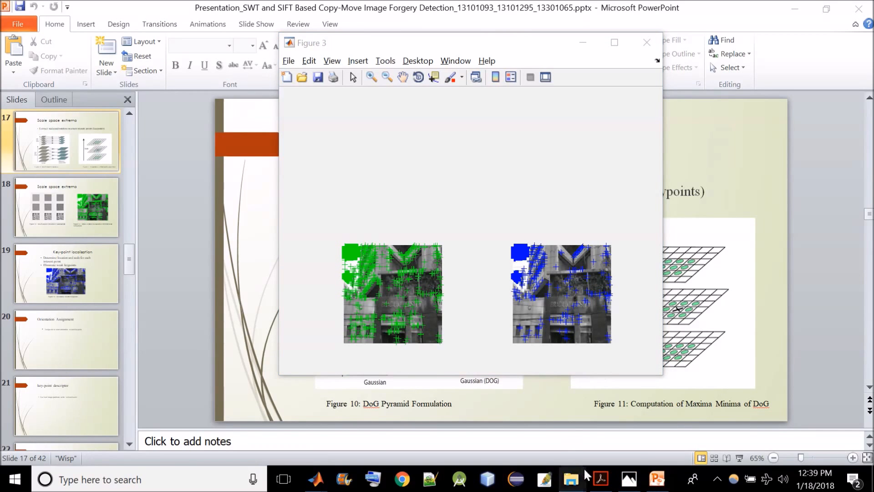
mouse_move(570, 479)
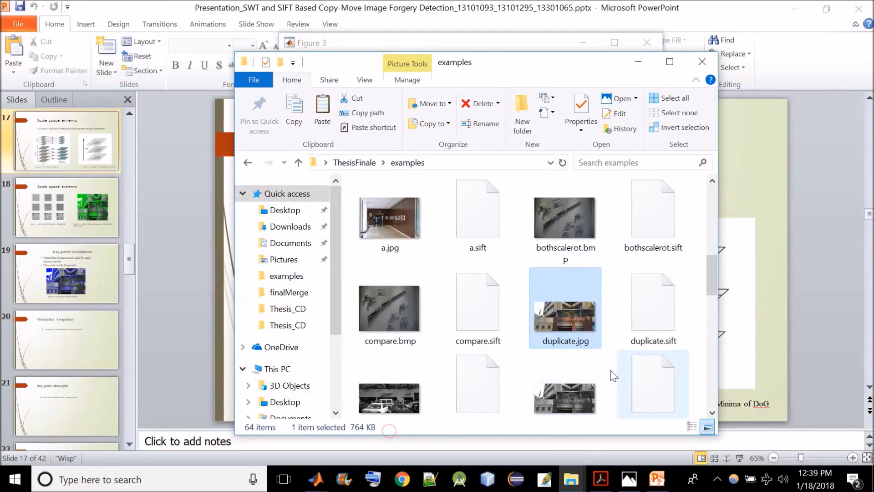
left_click(652, 301)
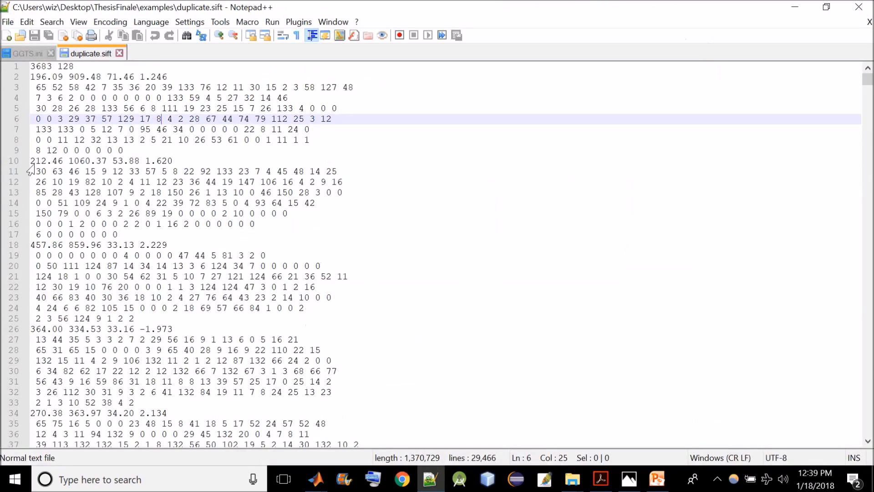
- Select a range of descriptor values in duplicate.sift while reviewing them in Notepad++
left_click_drag(31, 171, 123, 224)
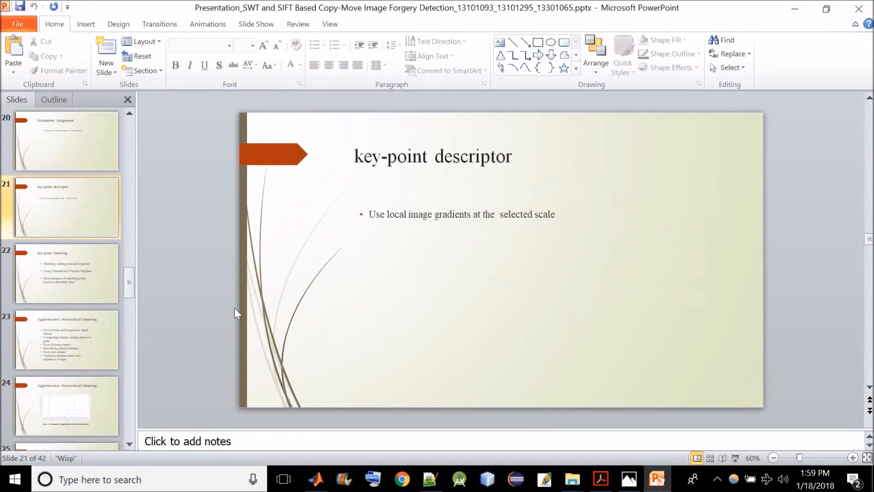
- Show slides 23 and 24 on Agglomerative Hierarchical Clustering and zoom in on the dendrogram
left_click(66, 339)
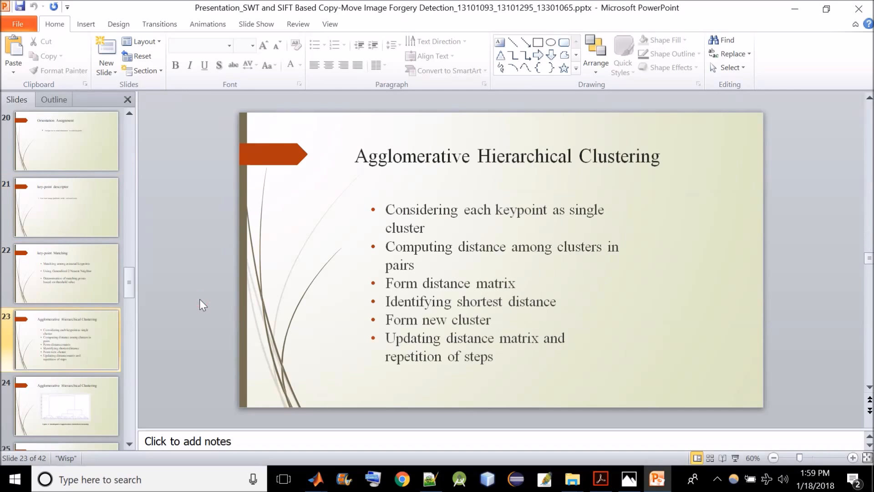
left_click(66, 406)
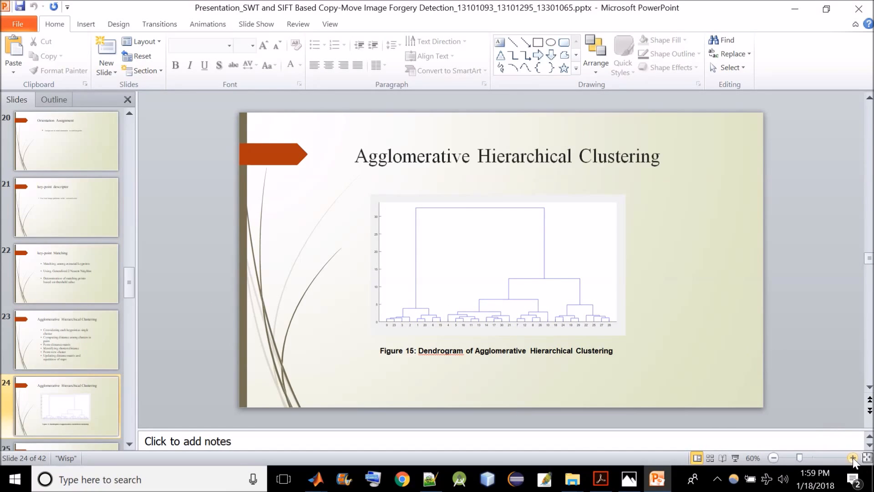
left_click(852, 457)
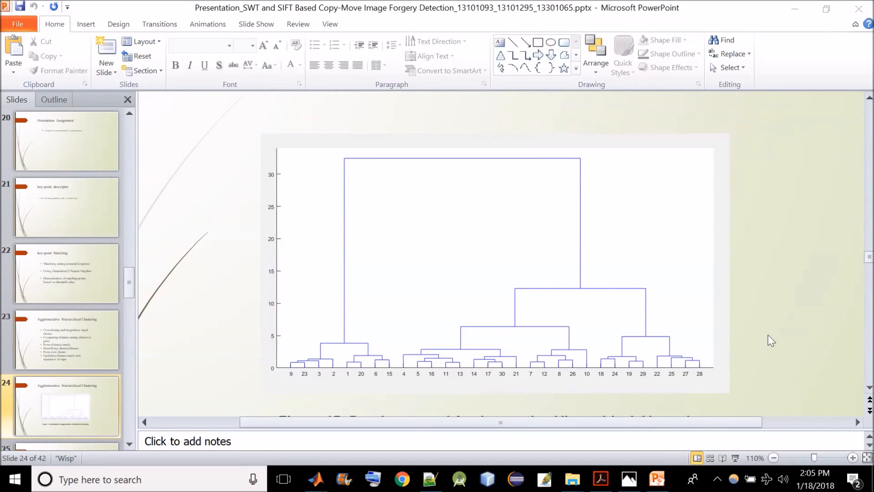
mouse_move(853, 458)
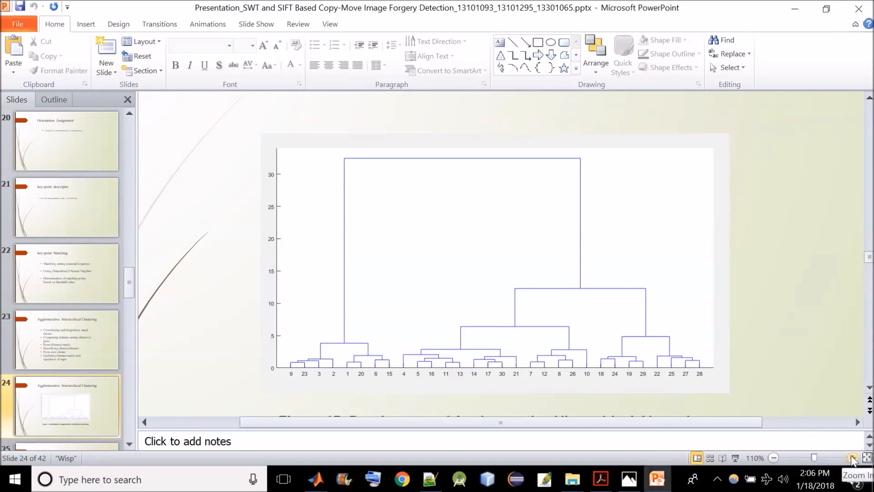
- Enlarge the dendrogram further, then return to MATLAB's Figure 4 of matched keypoint clusters
left_click(848, 461)
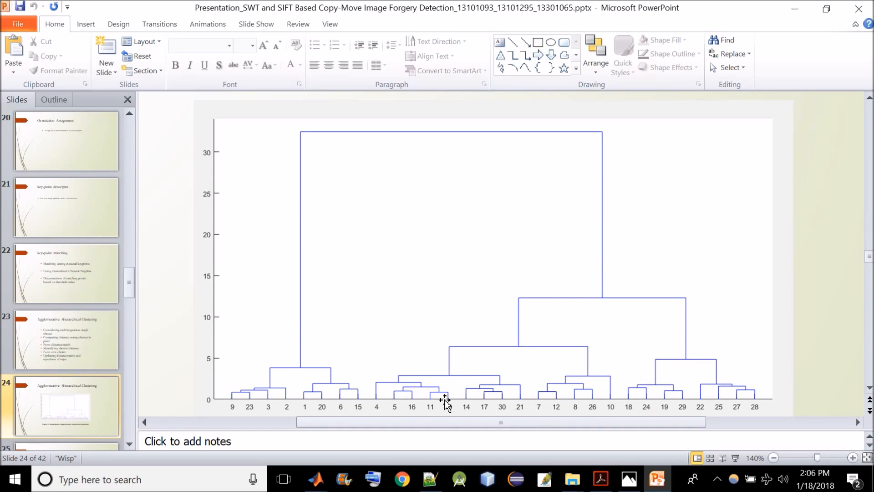
mouse_move(239, 403)
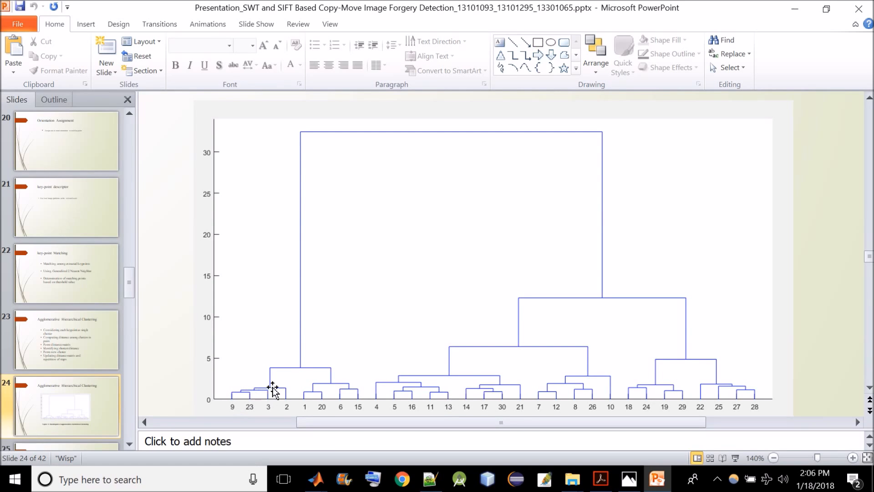
mouse_move(270, 386)
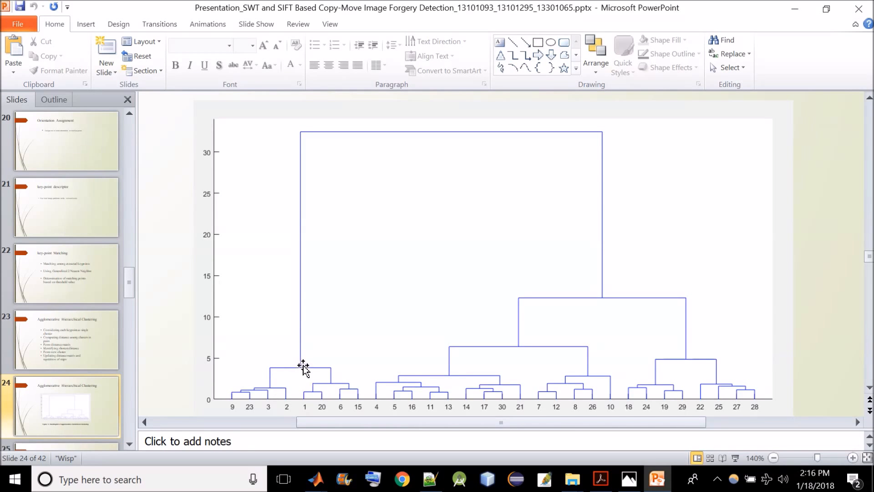
mouse_move(314, 356)
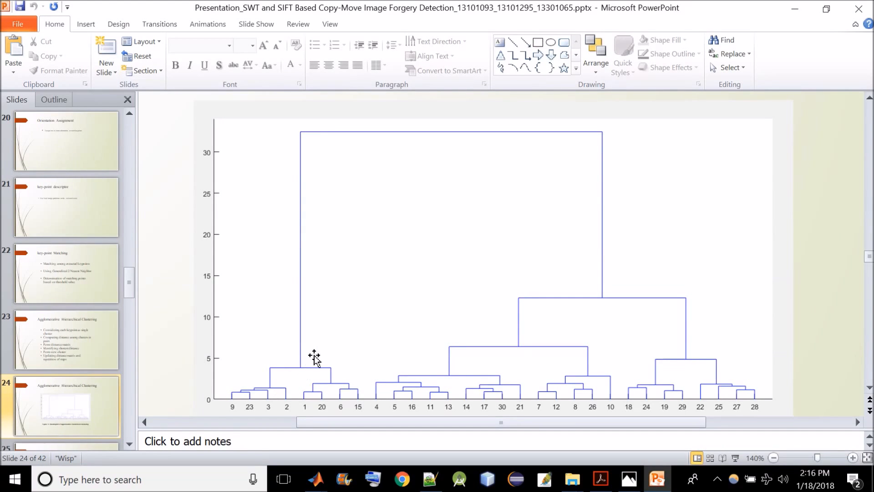
mouse_move(314, 351)
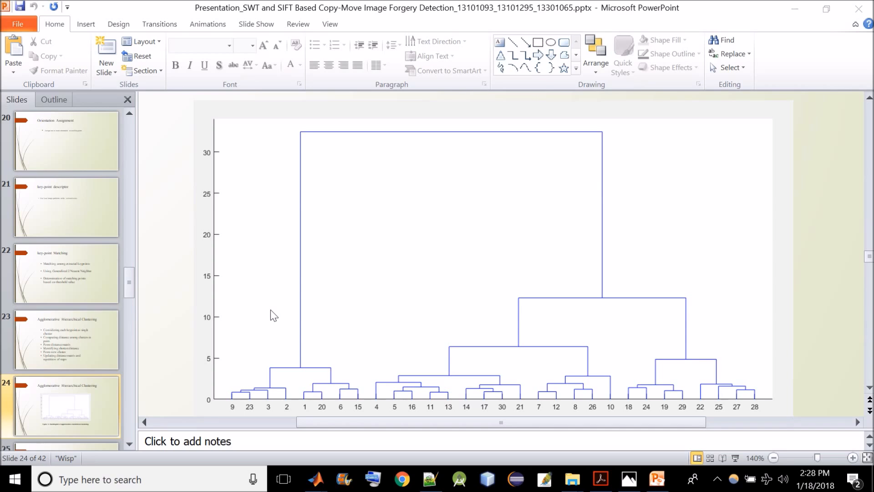
mouse_move(262, 306)
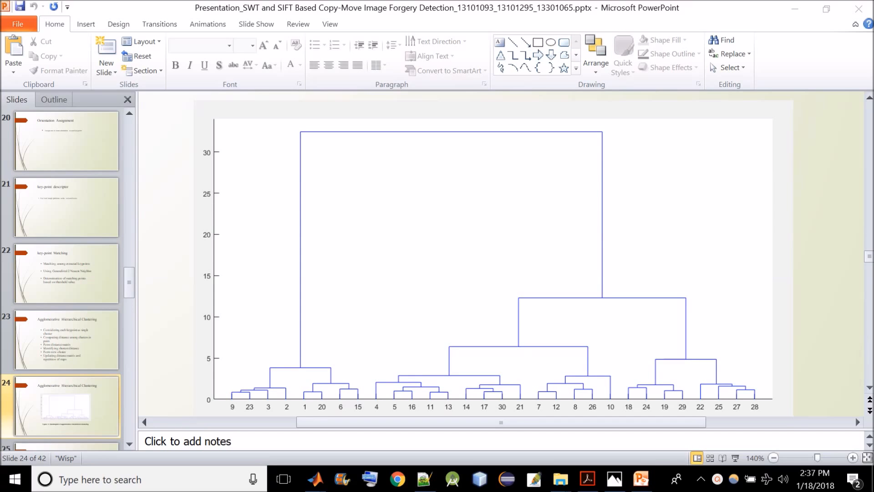
mouse_move(280, 275)
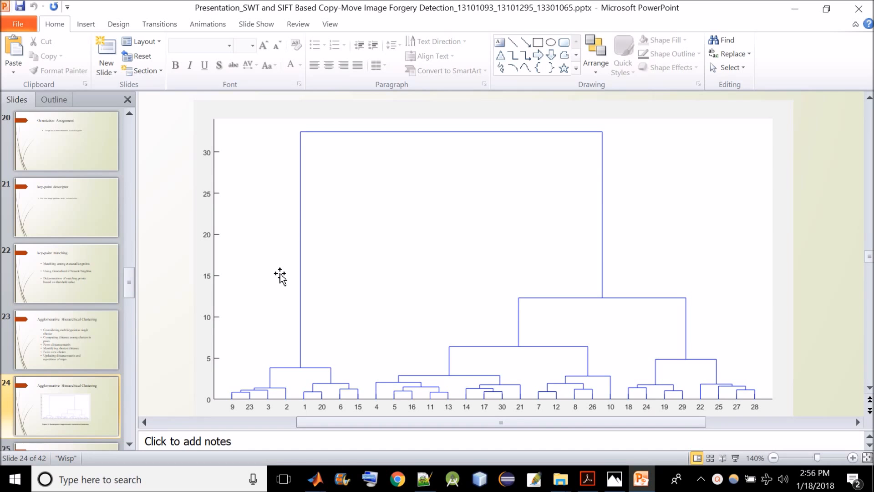
mouse_move(404, 354)
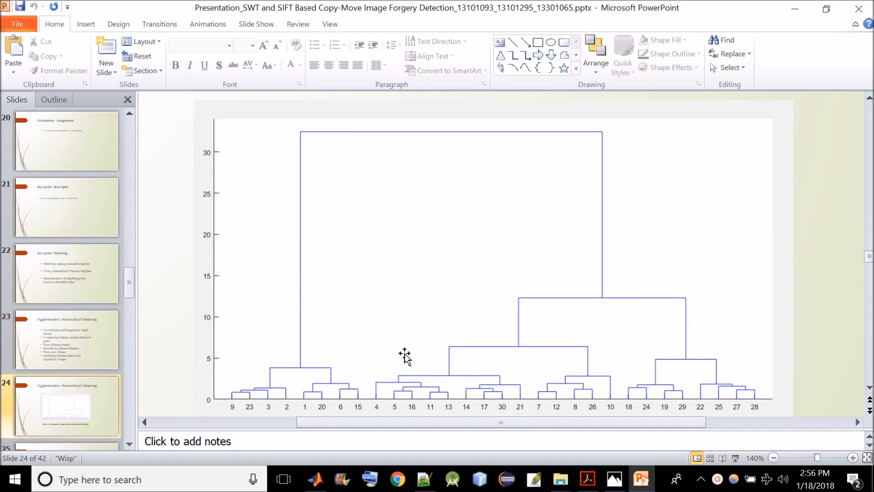
left_click(586, 479)
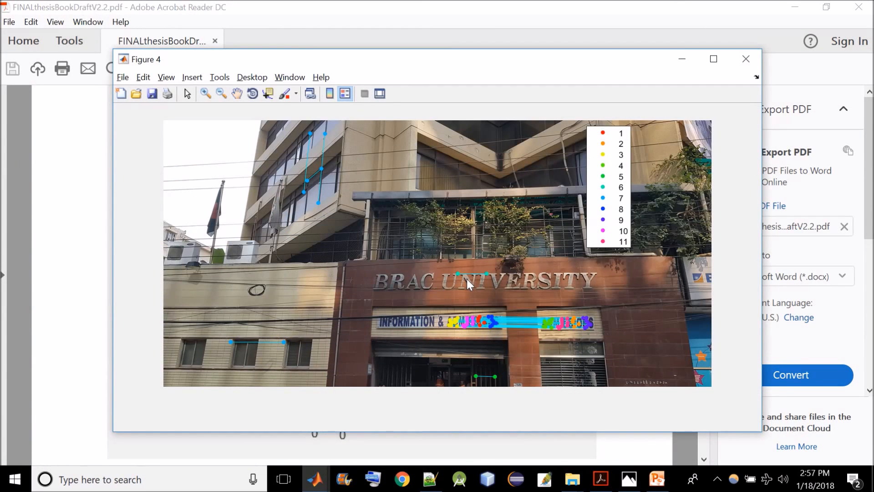
mouse_move(563, 279)
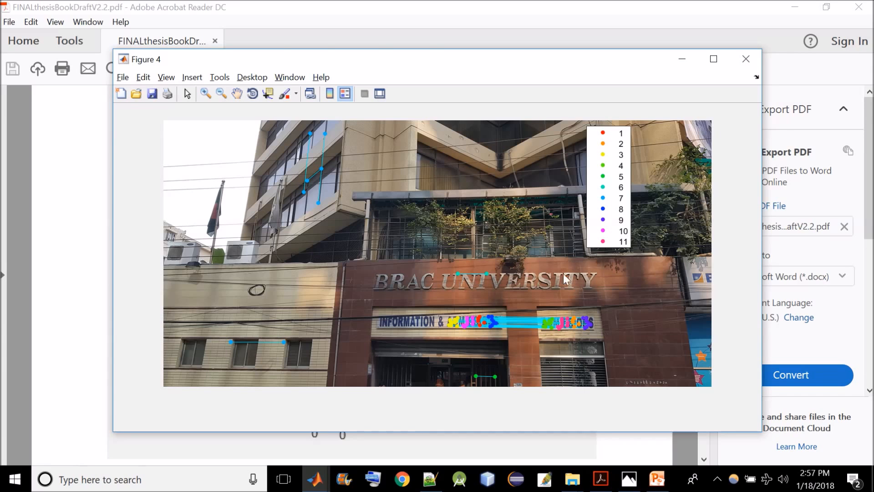